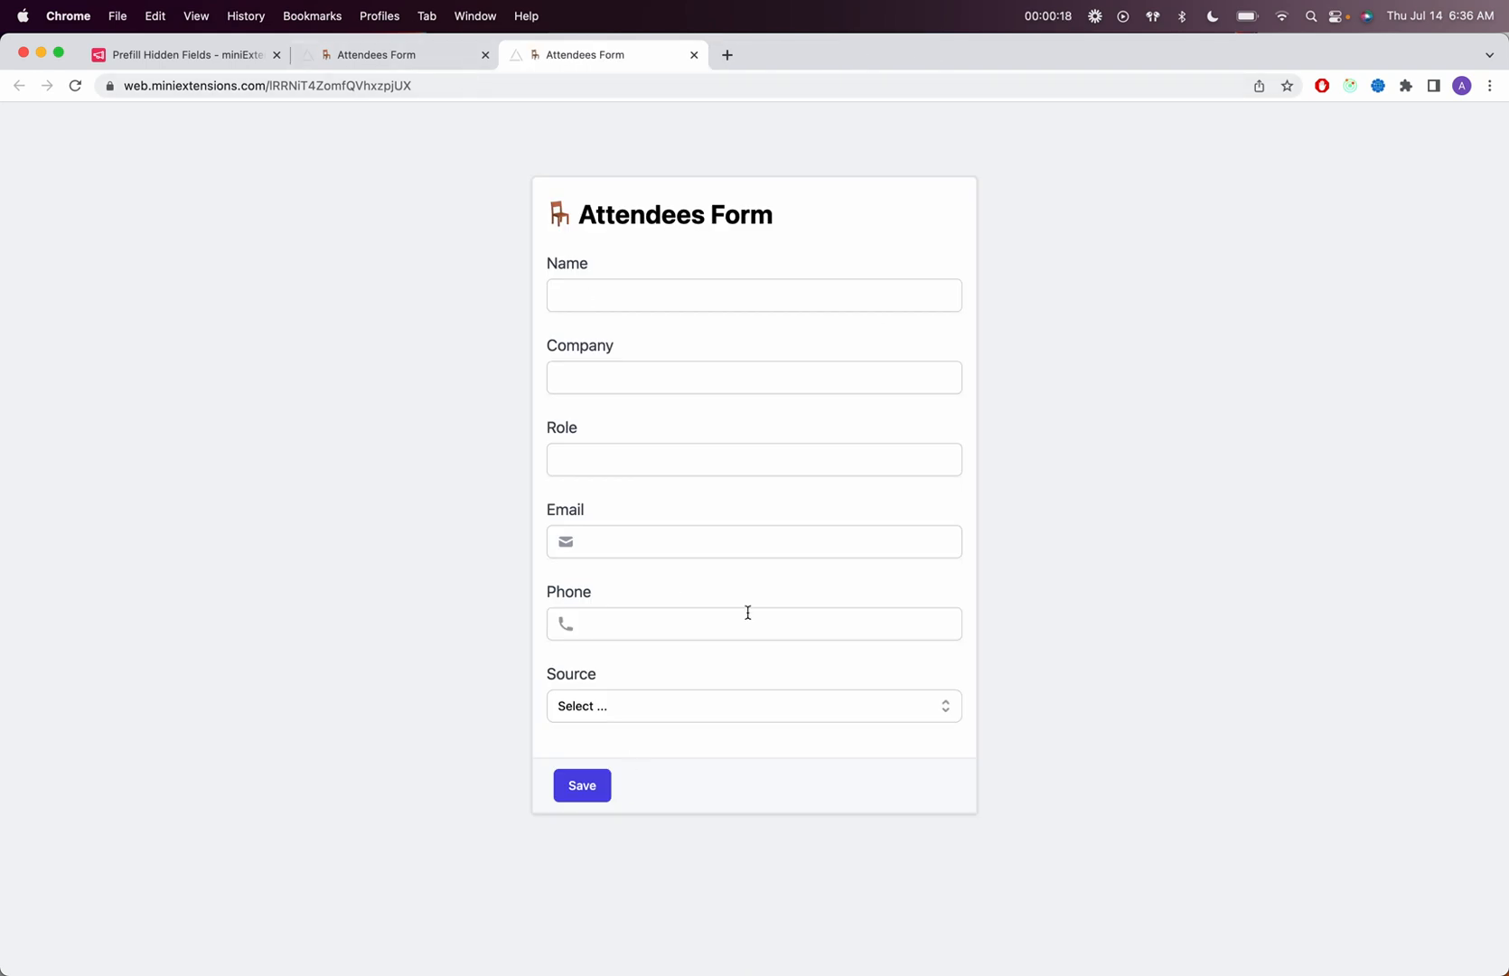
Append ?prefill_Source=Twitter to the Attendees Form URL so Source is prefilled.
click(384, 86)
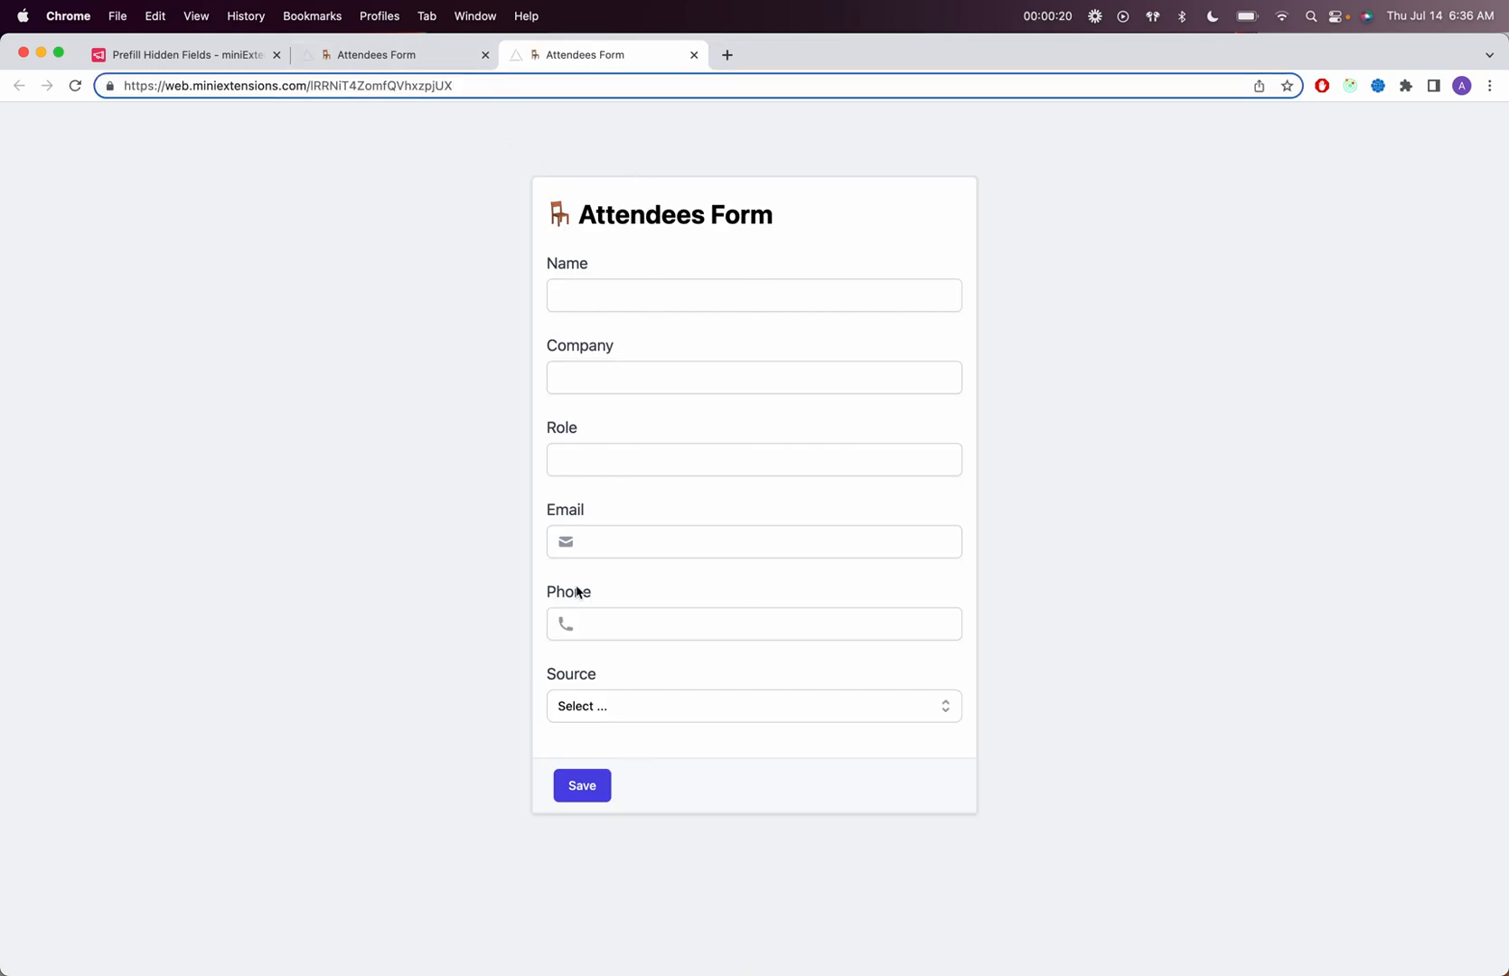
click(183, 54)
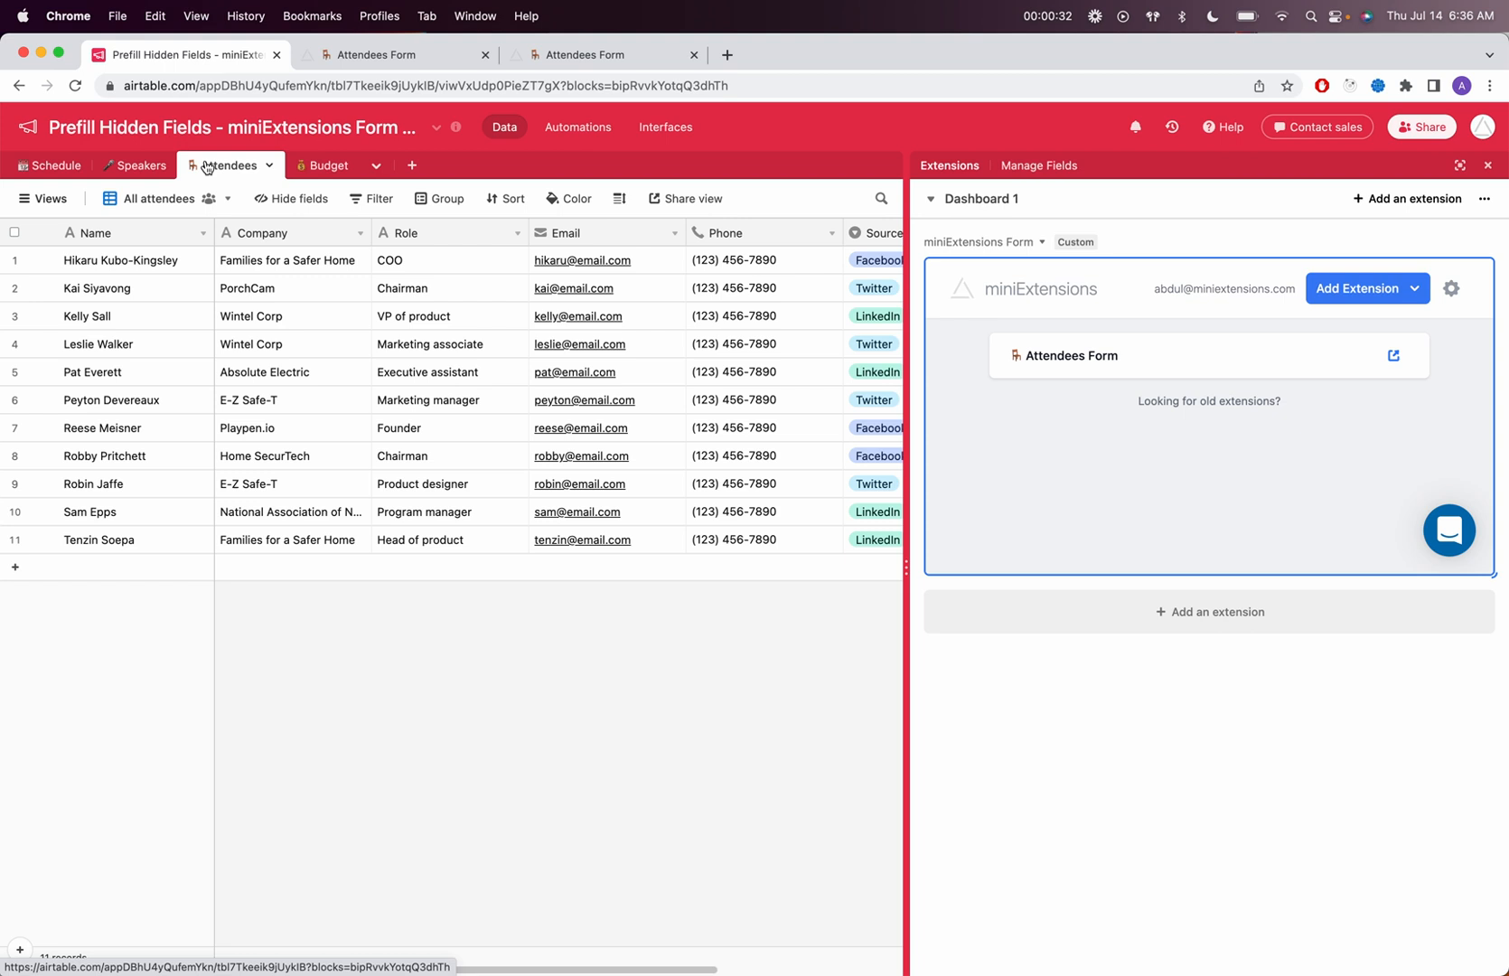
click(603, 55)
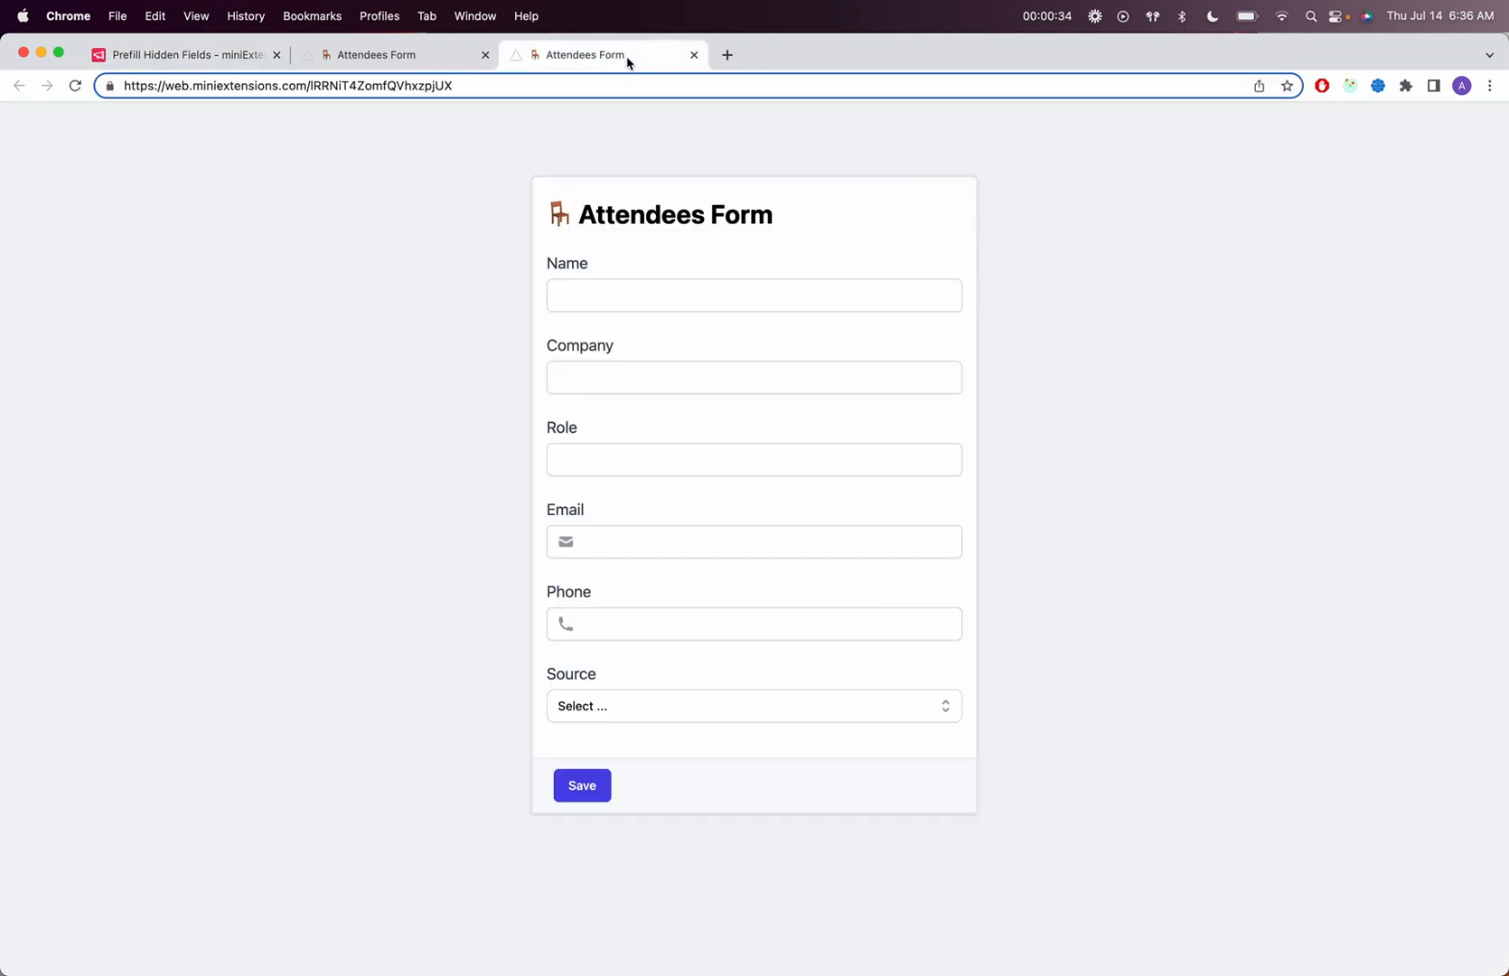
mouse_move(592, 207)
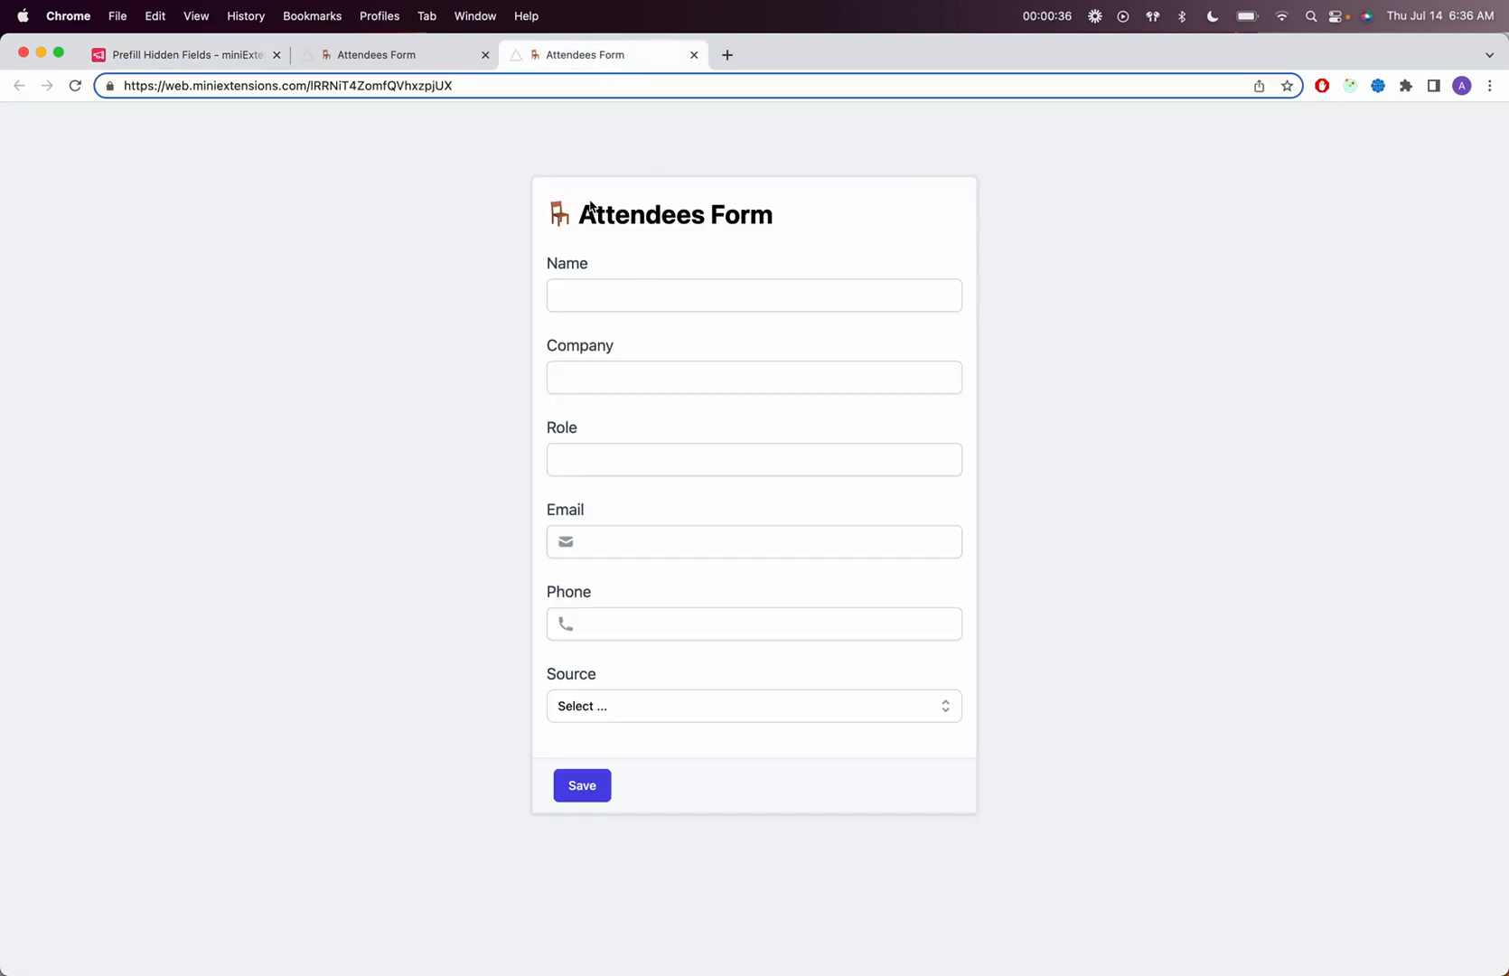
text(?p)
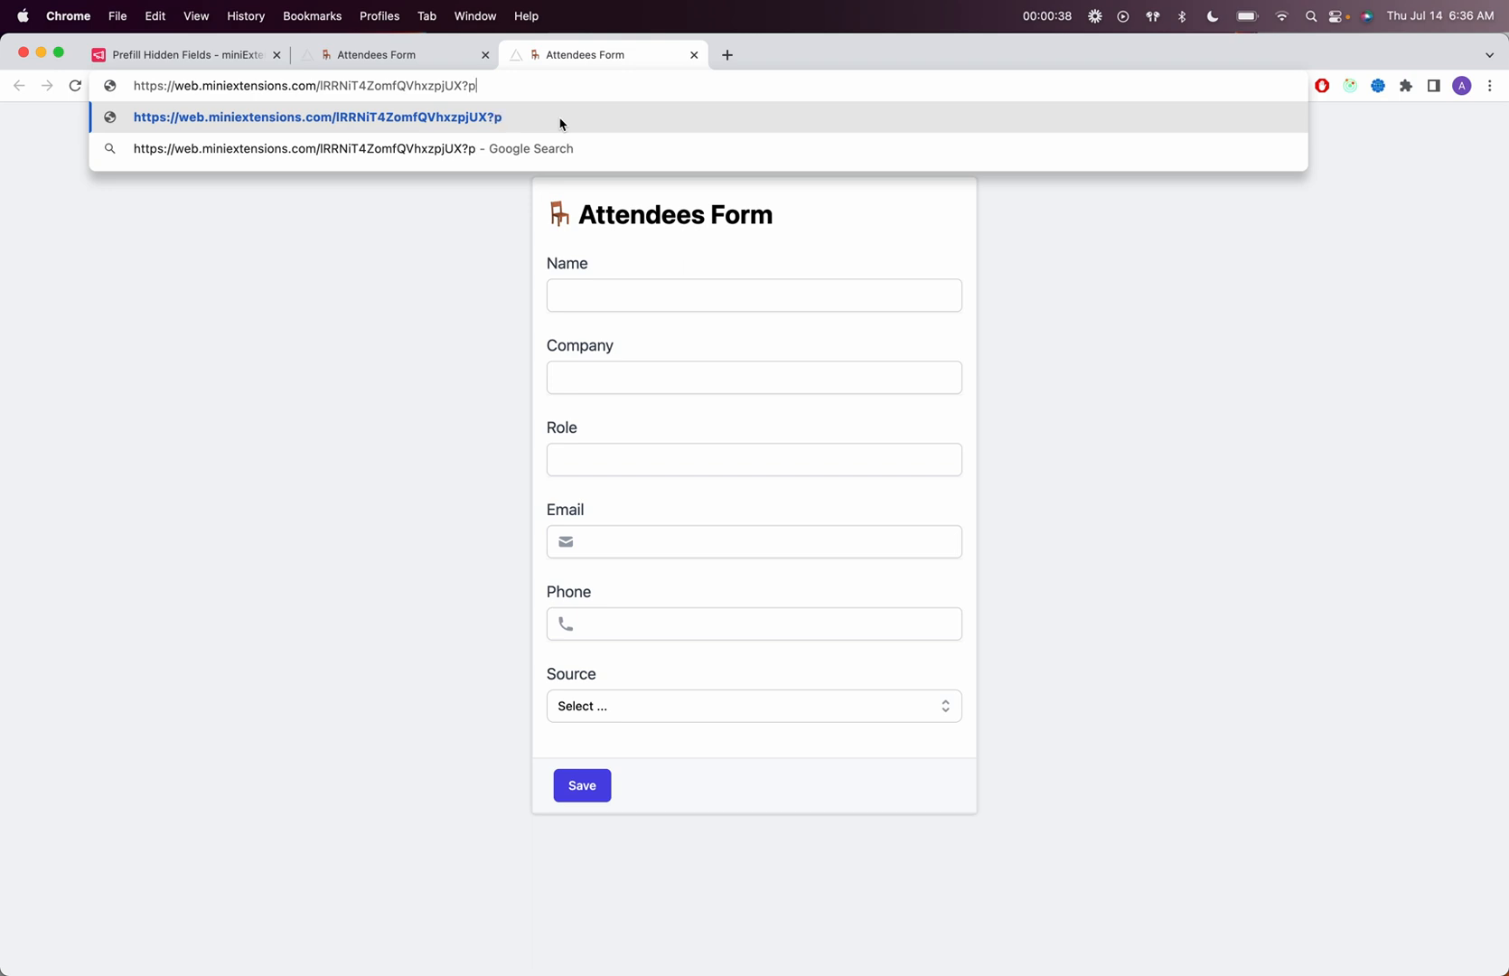
text(refill_)
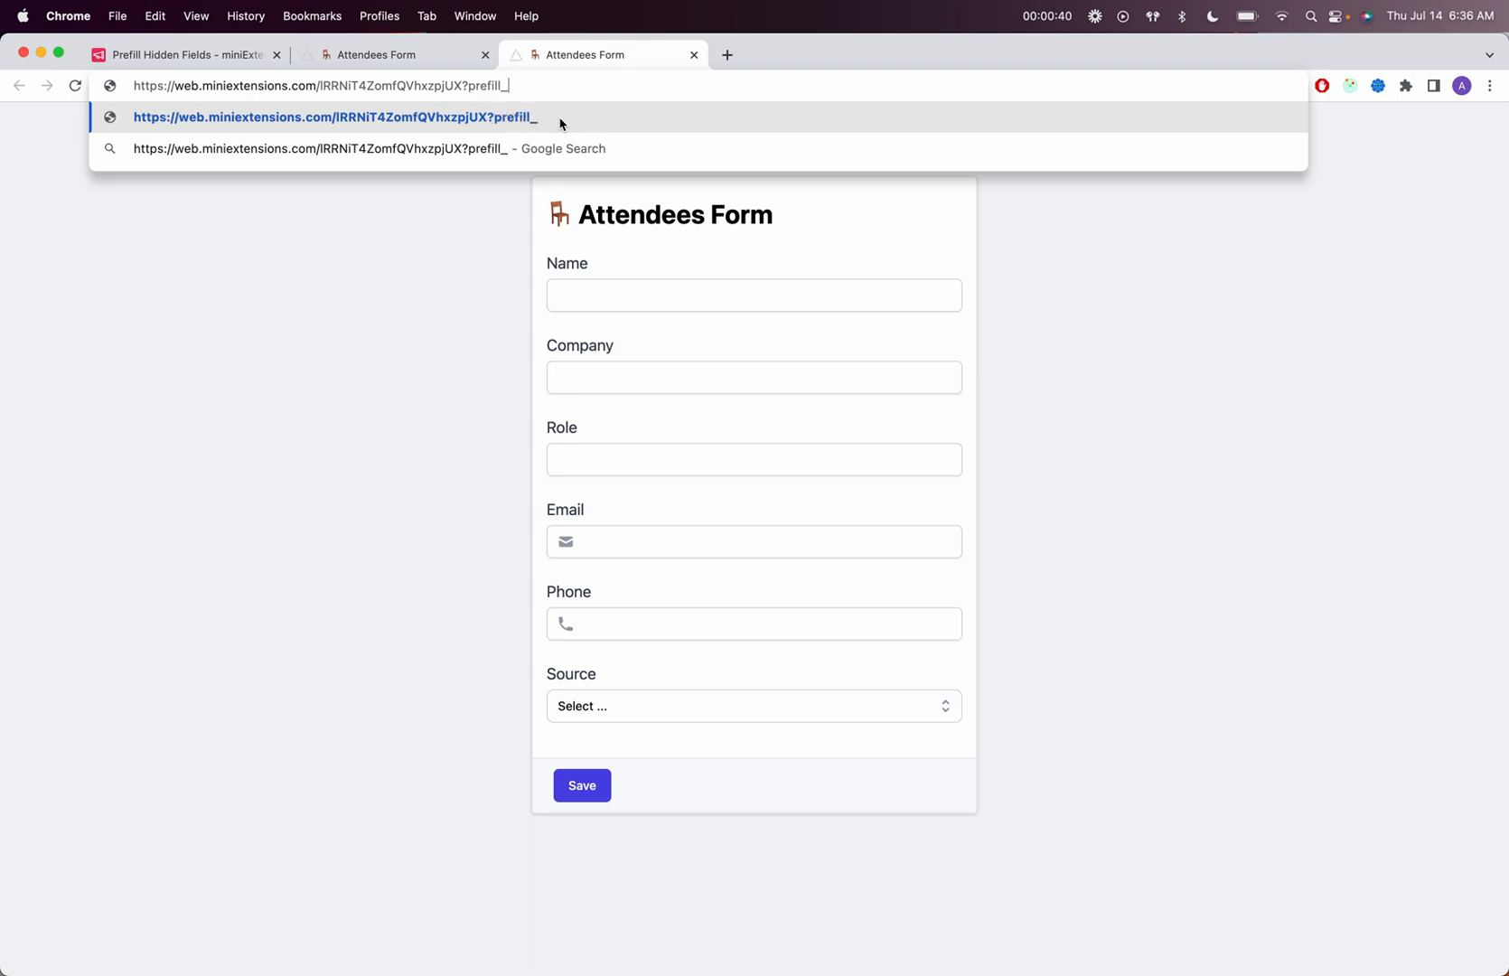
text(S)
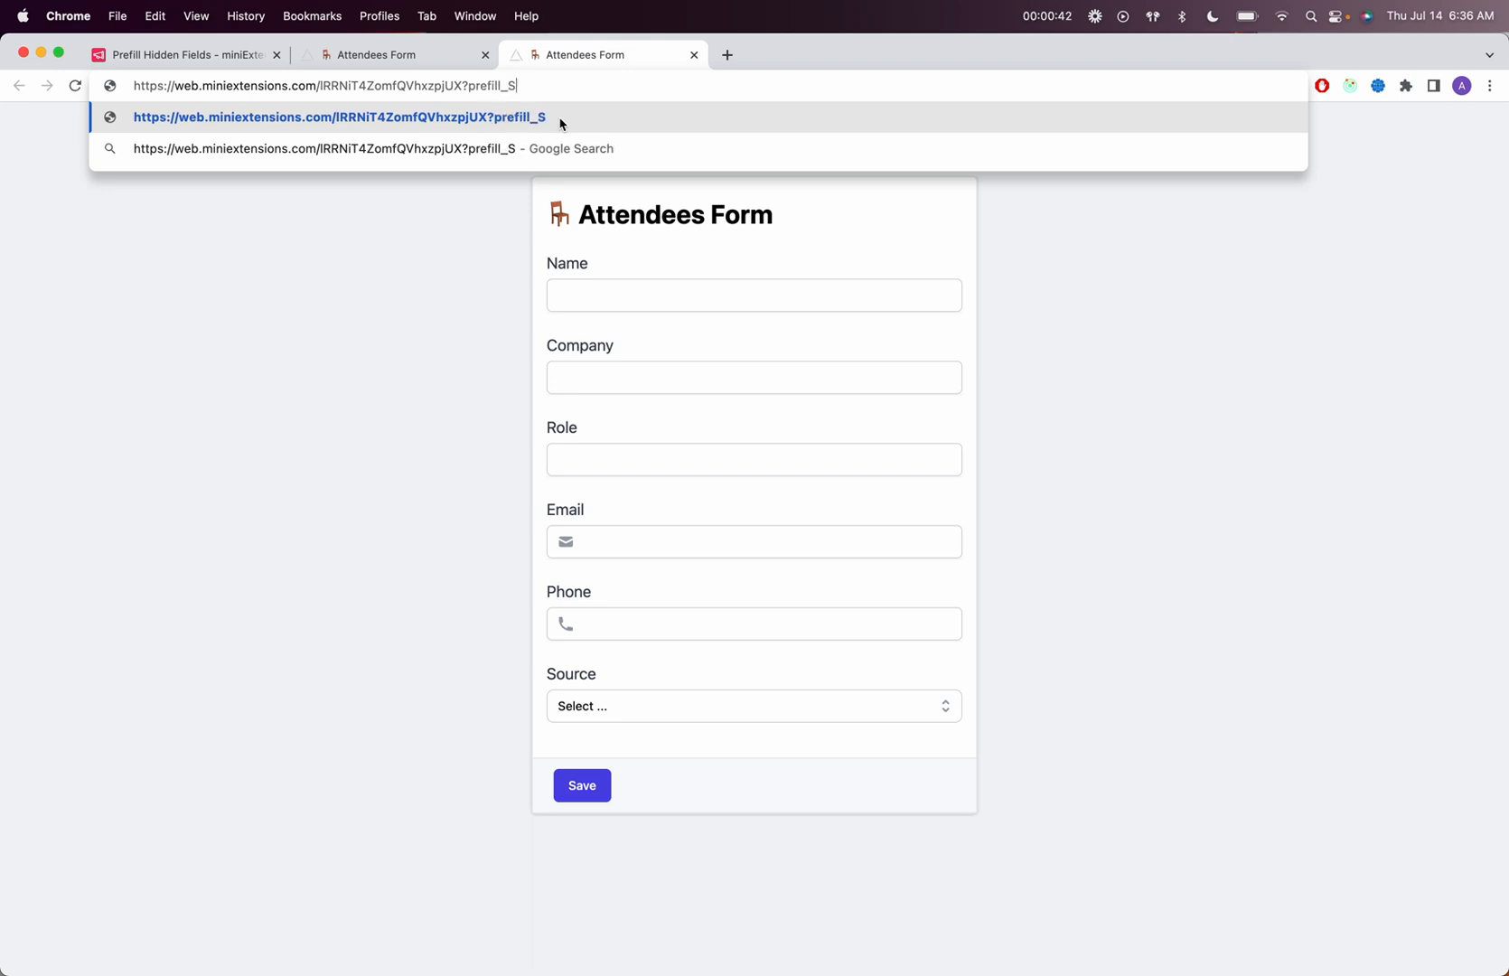
text(ource=Twitter)
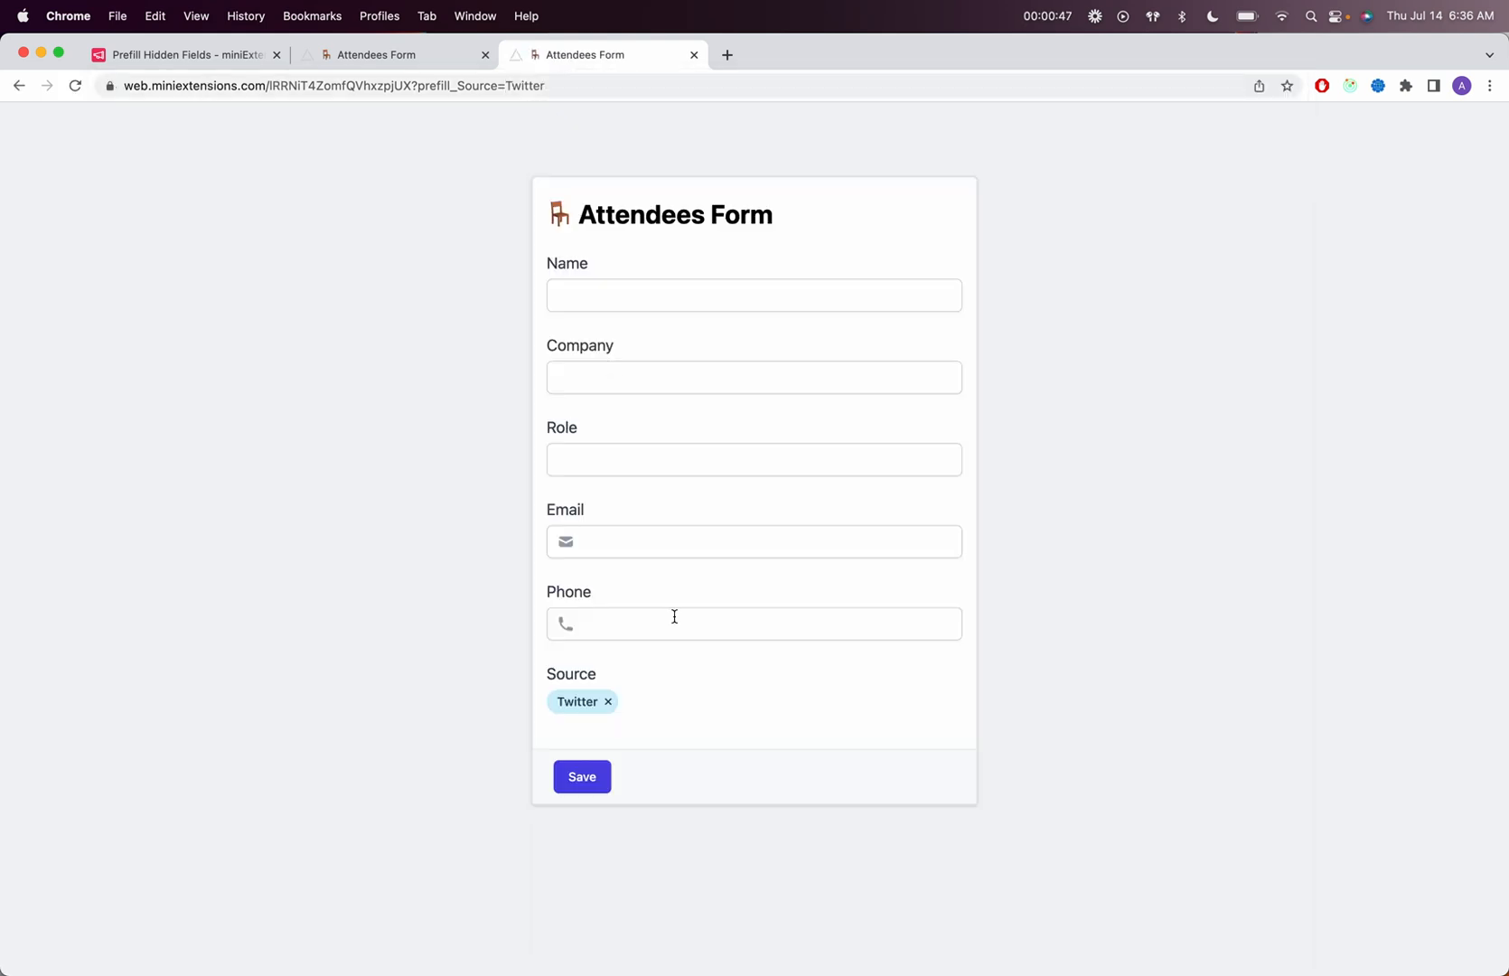
Submit attendee John with Source prefilled as Twitter, creating Attendees record 12.
text(J)
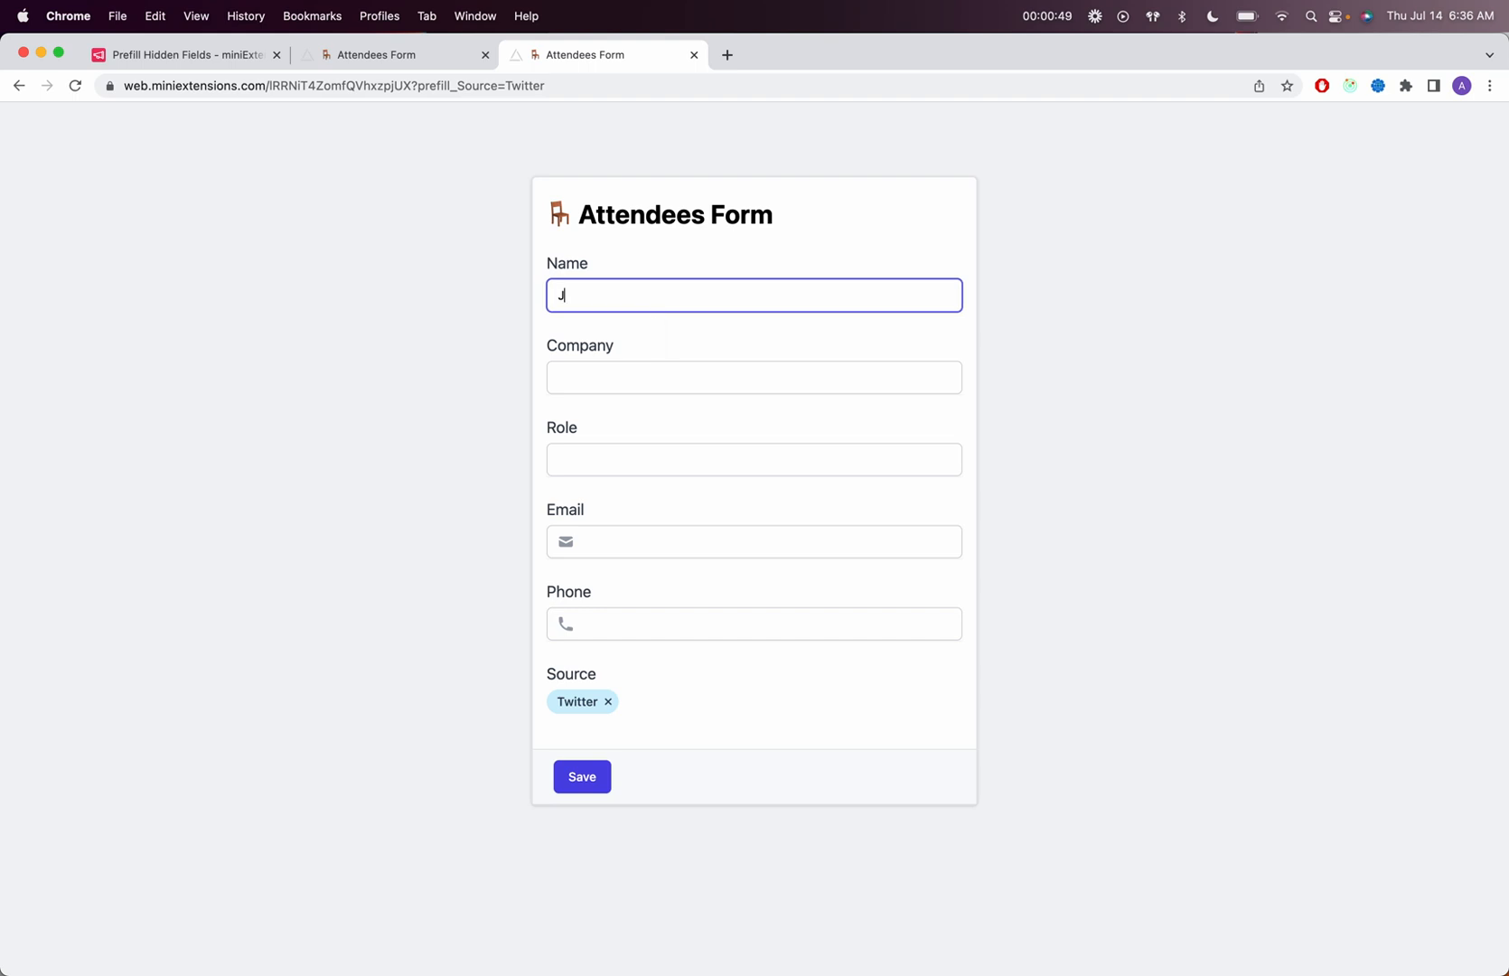
text(ohn)
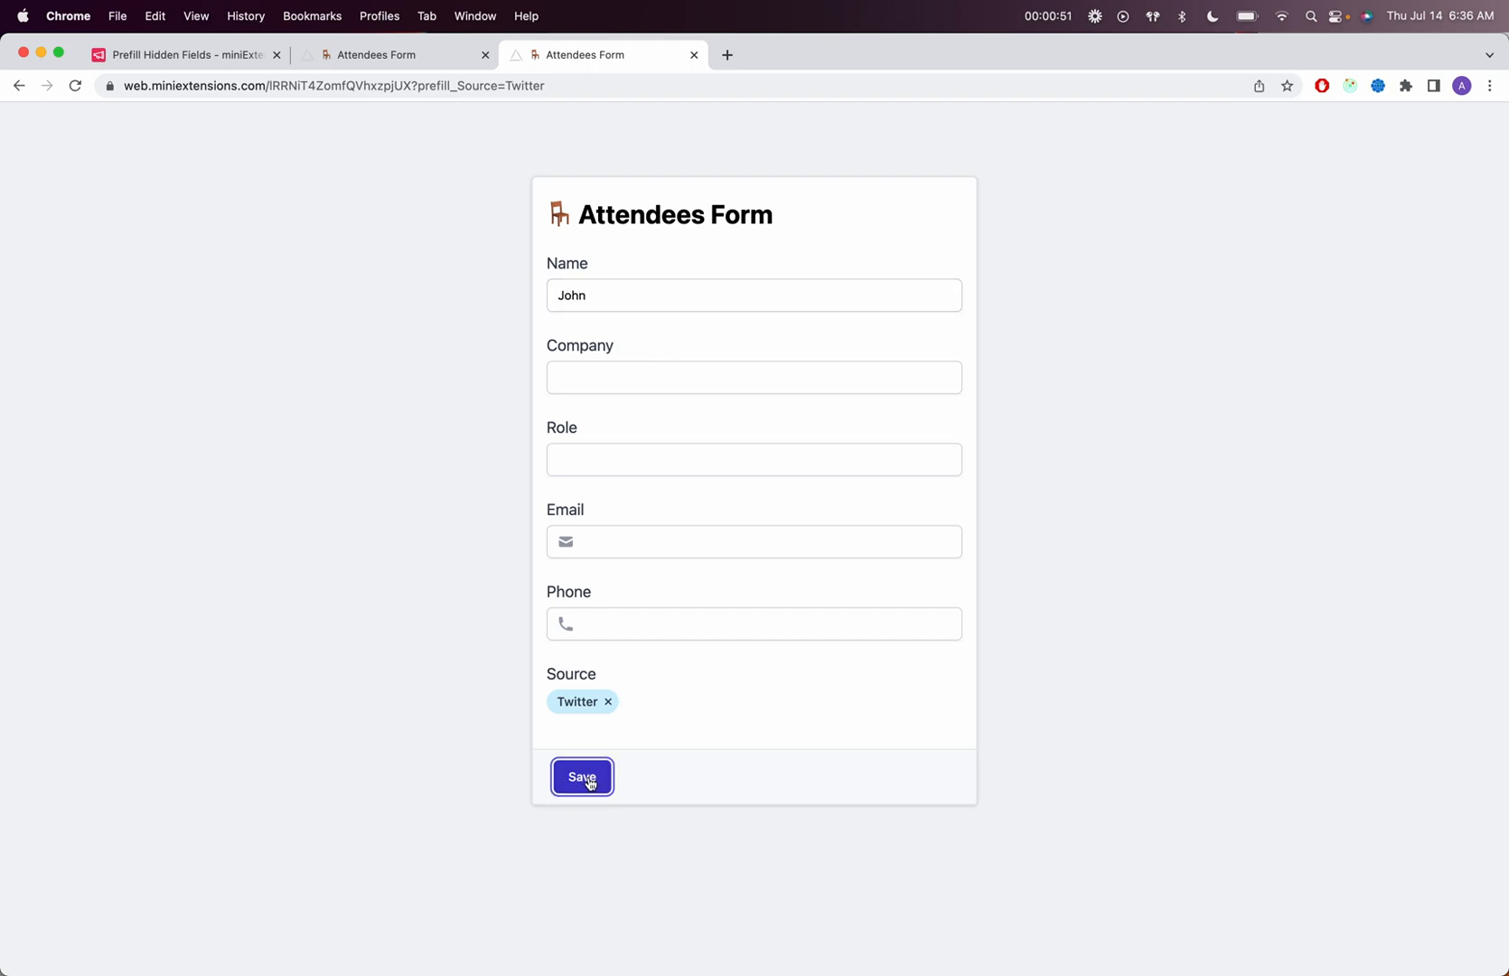
click(581, 777)
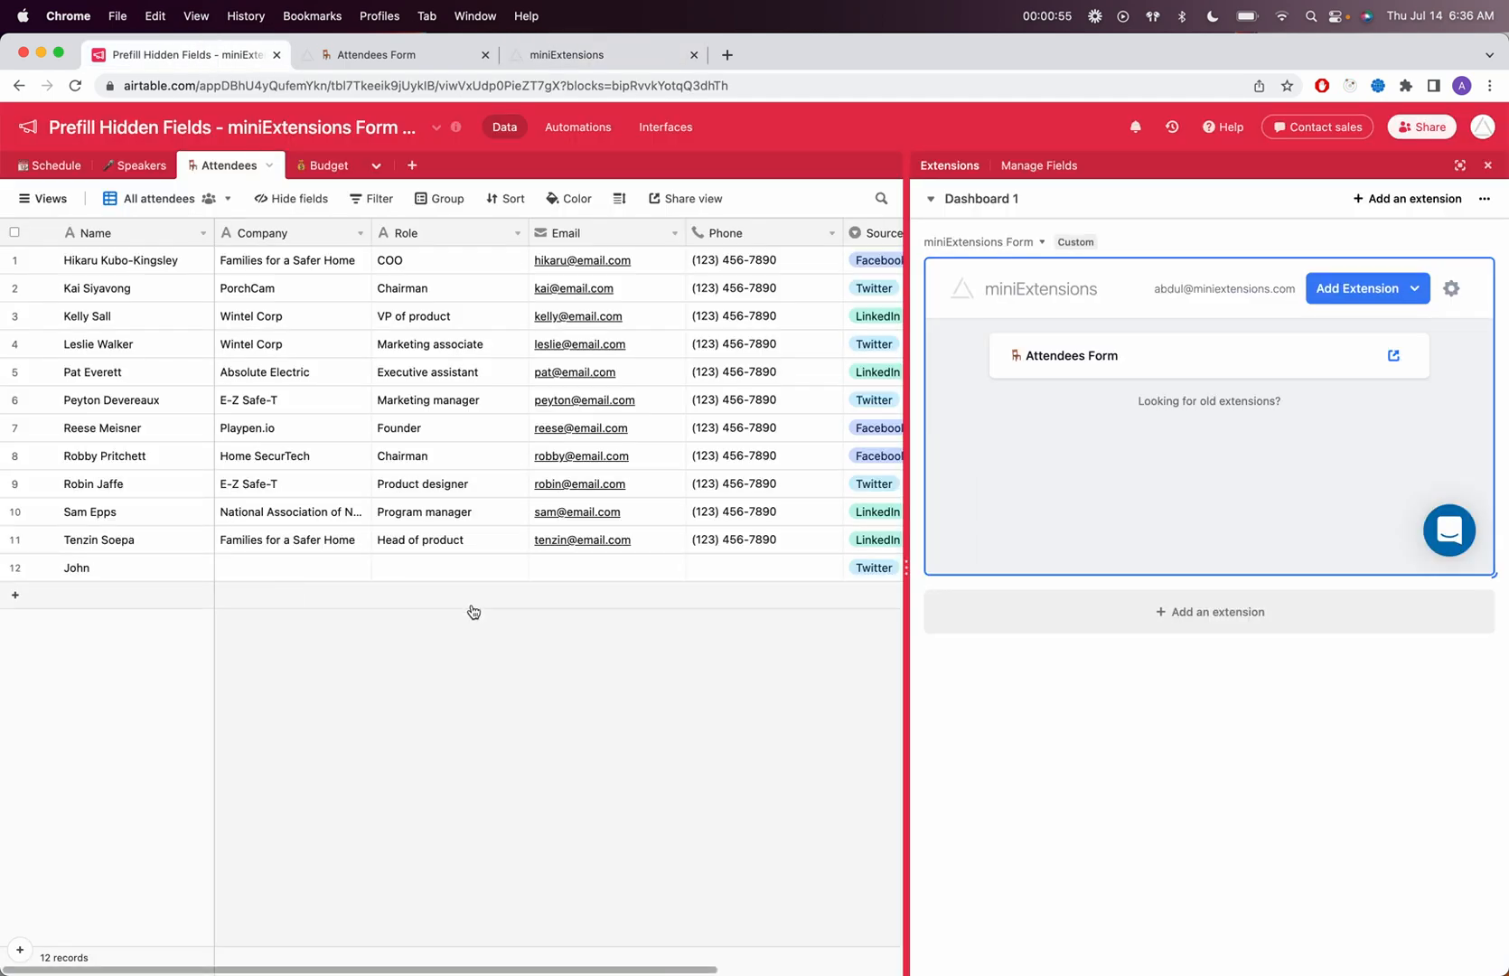
click(575, 55)
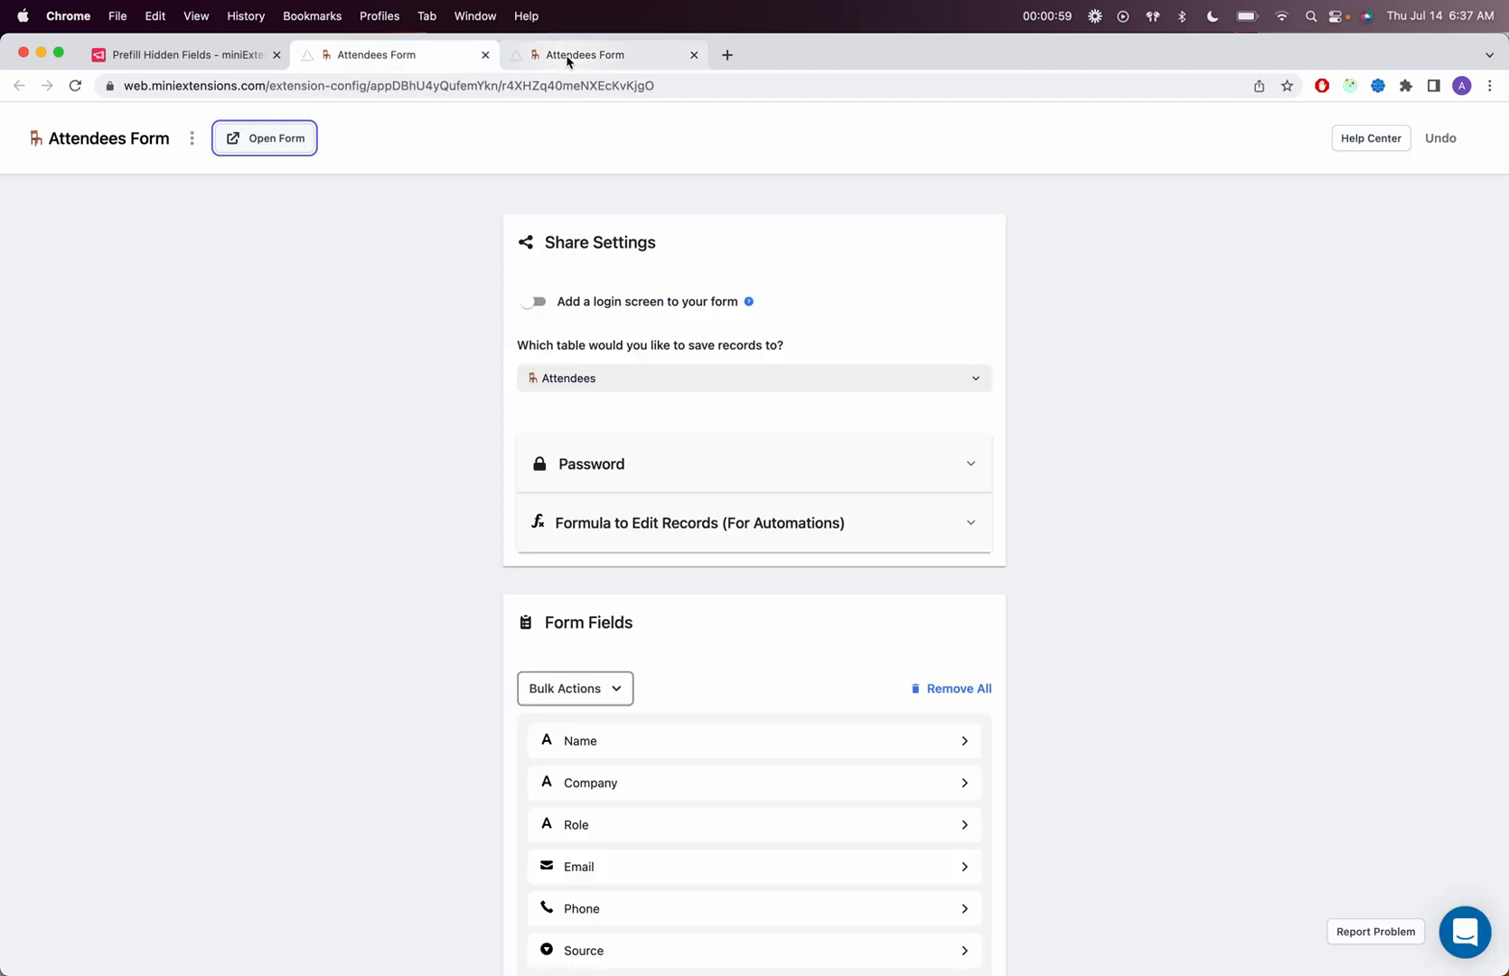
Turn on 'Allow prefilling hidden fields' in the Prefill settings and reload the live form.
scroll(down, 3)
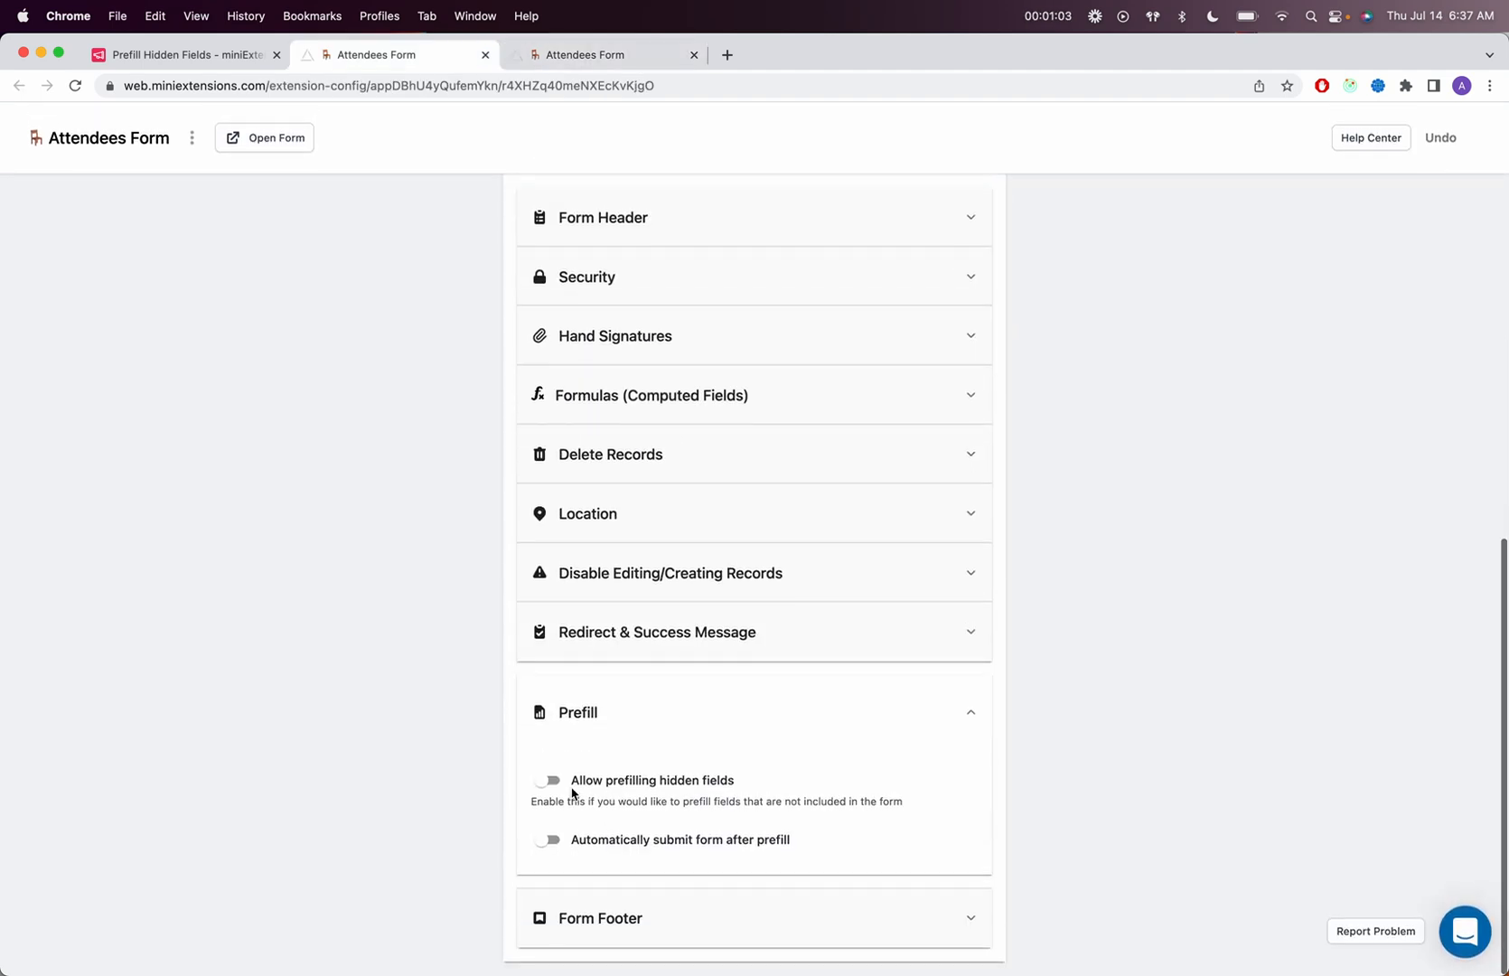
click(548, 780)
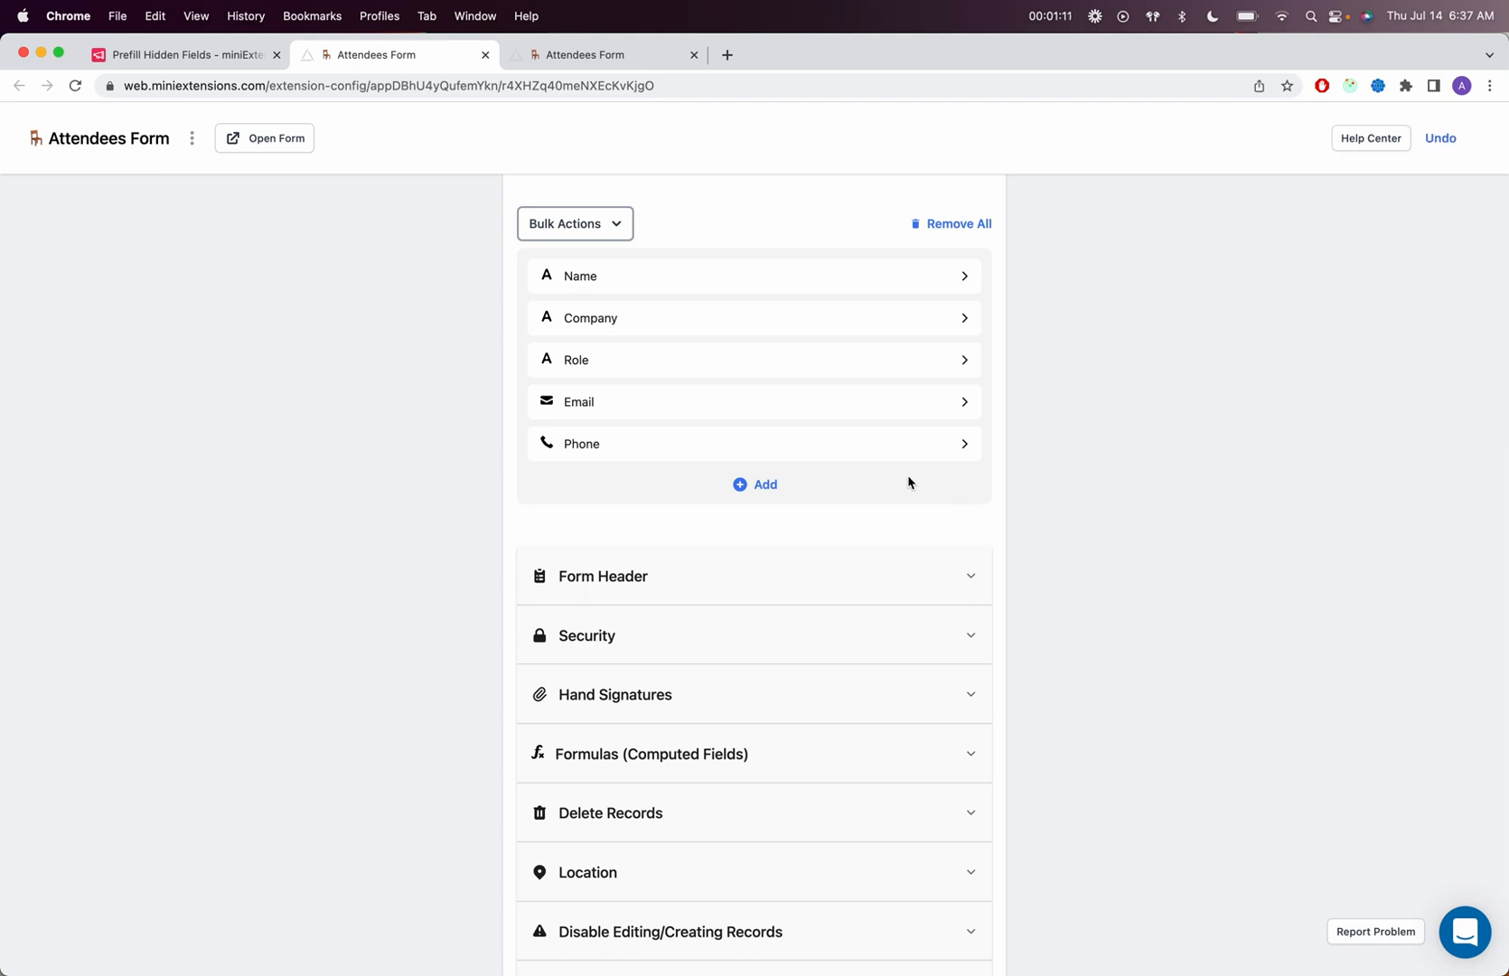
click(604, 55)
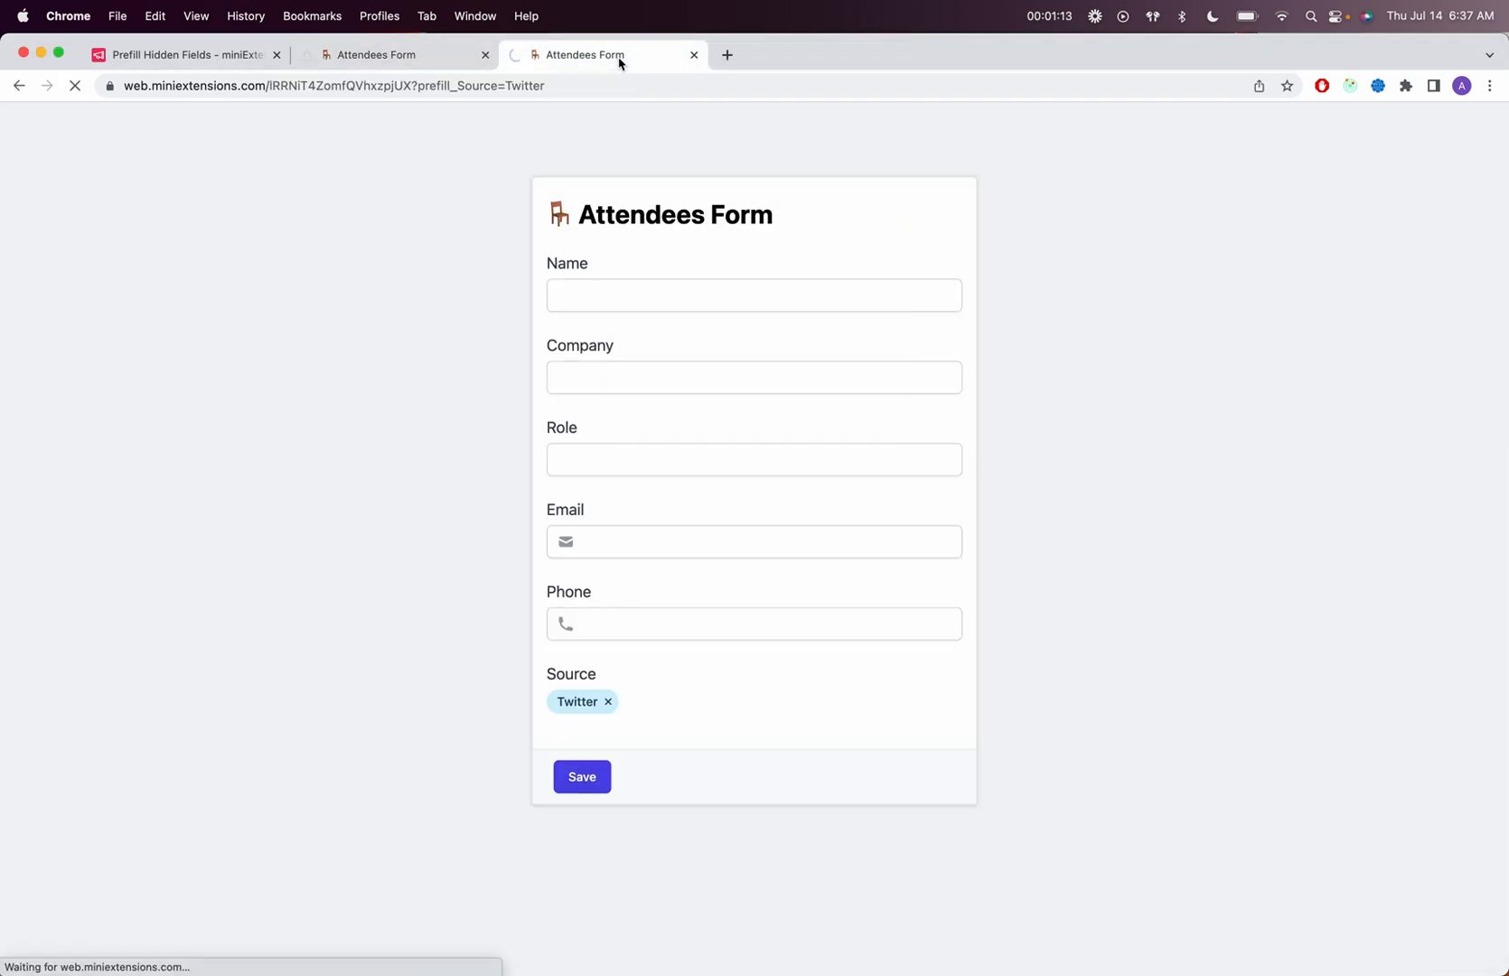
Submit attendee Abdul with hidden Source prefilled, then view Twitter record 13 in Airtable.
click(75, 86)
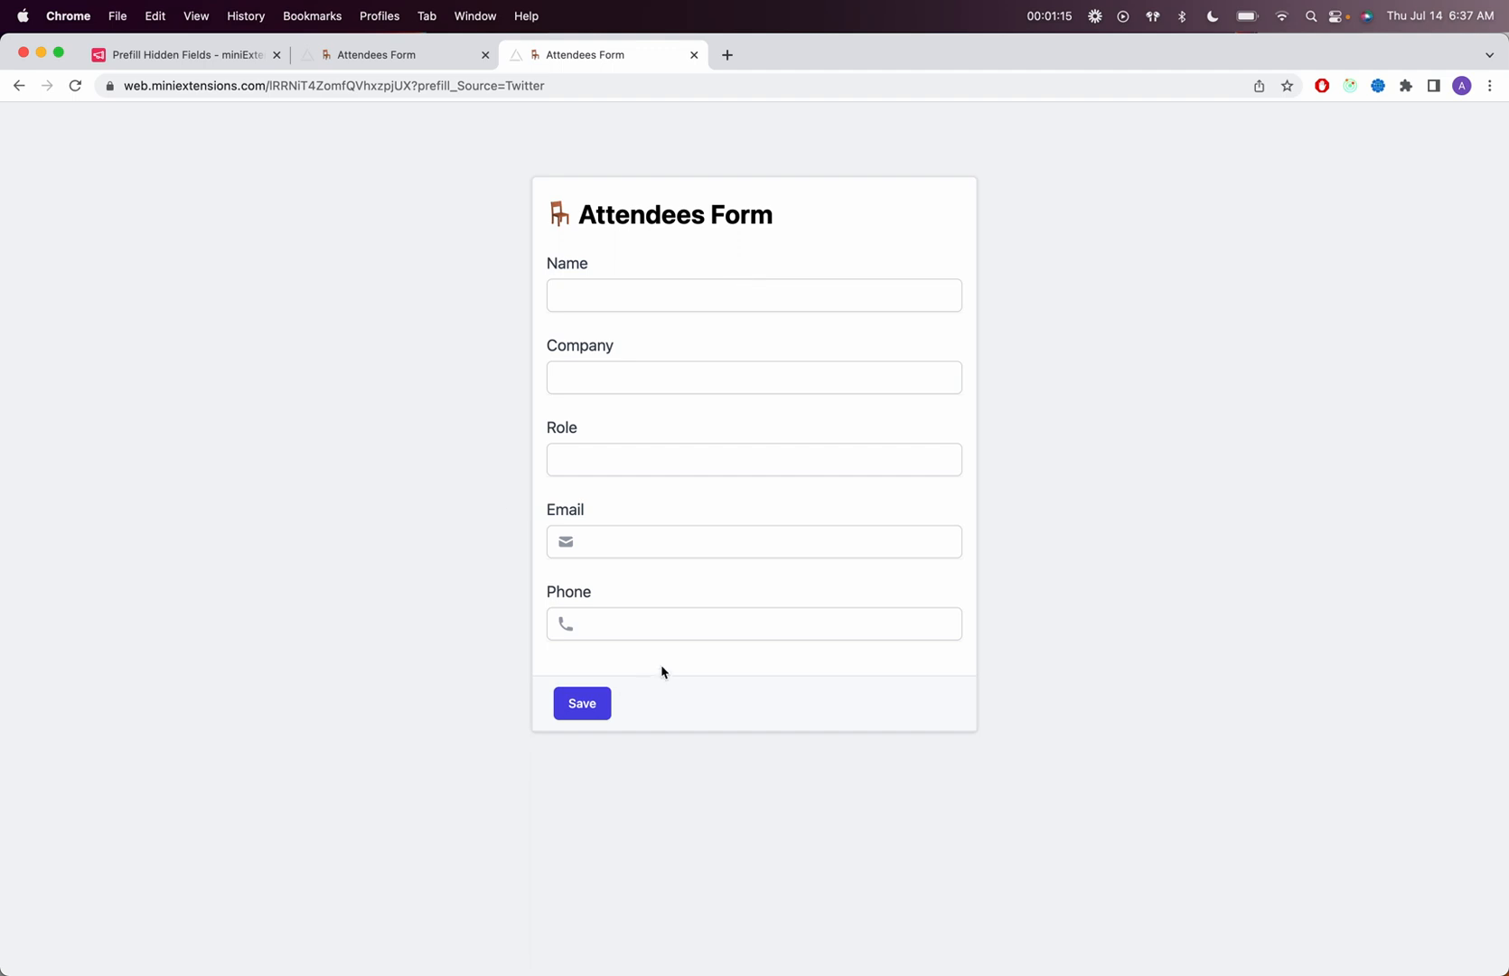
text(Abdul)
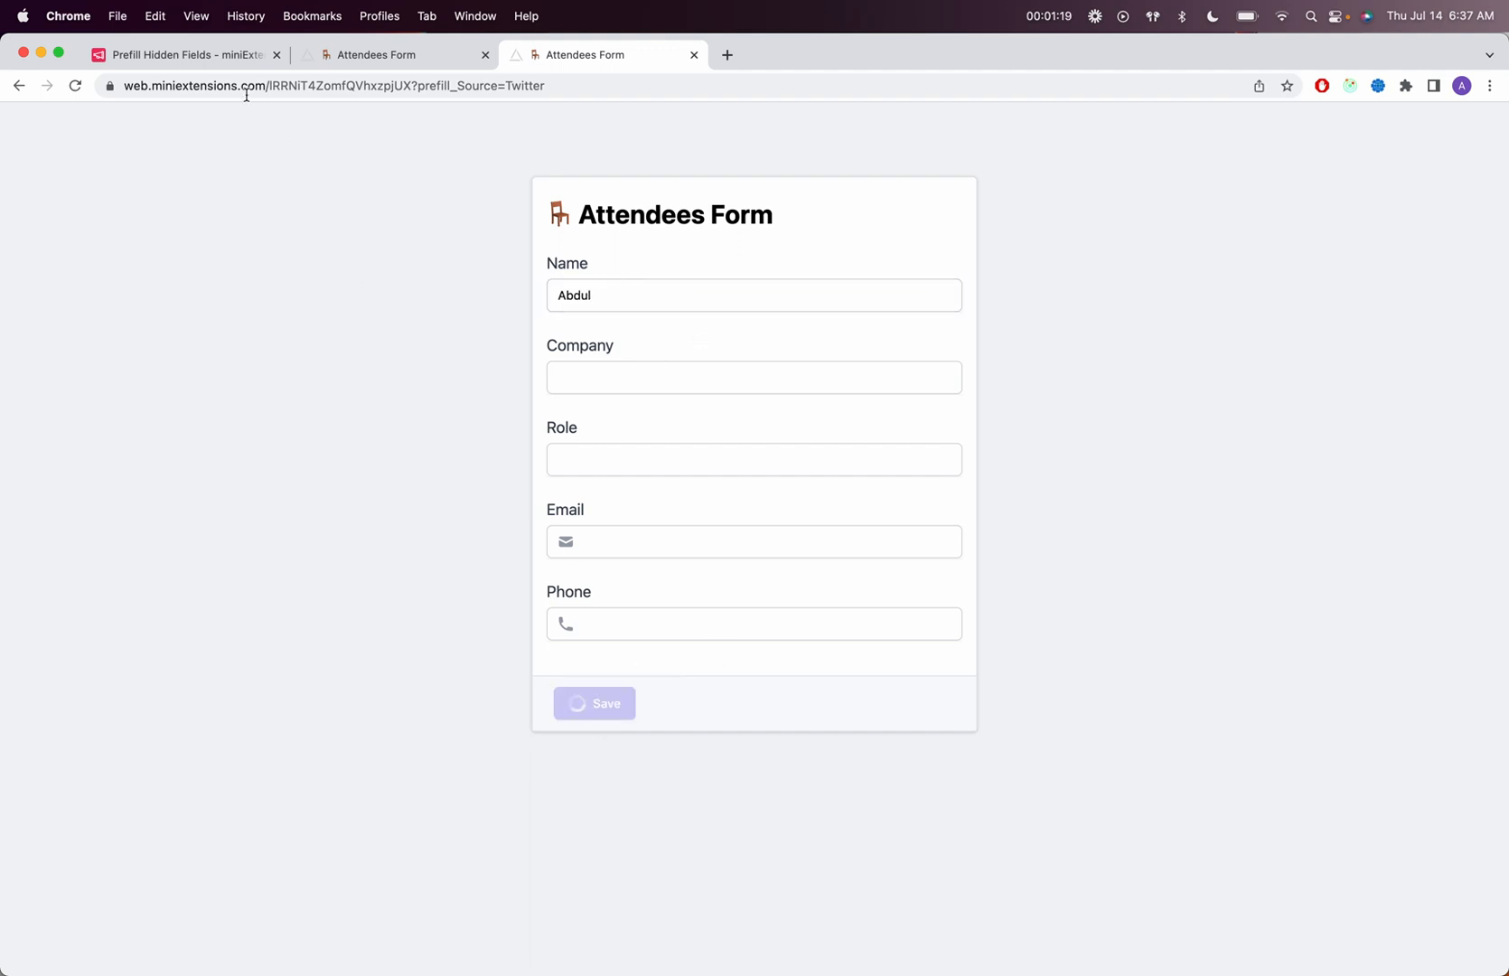
click(182, 55)
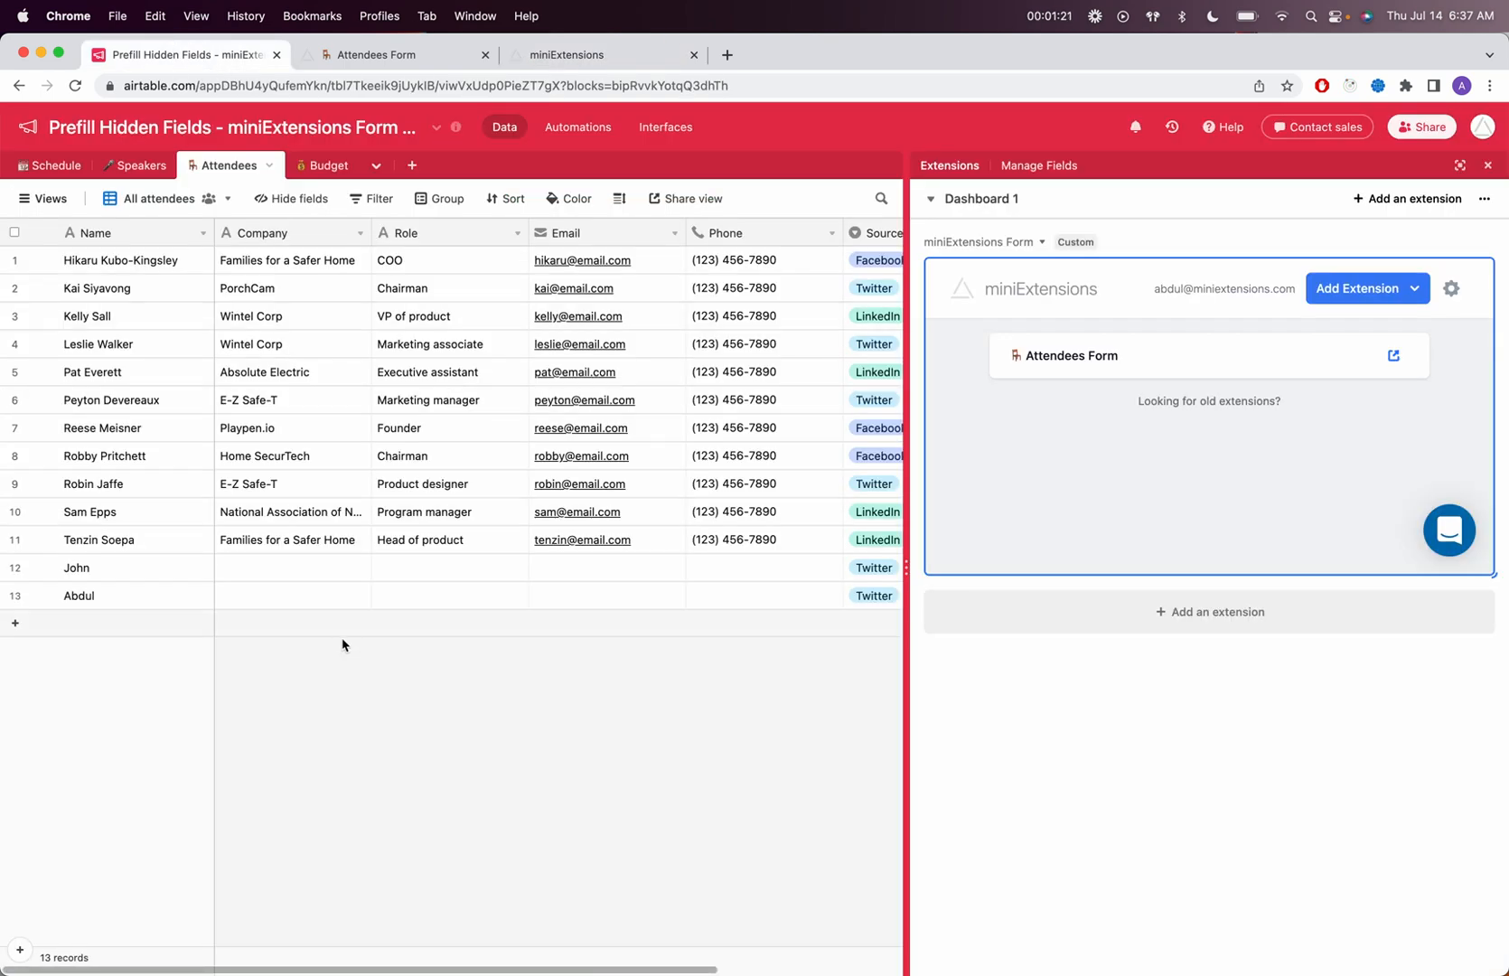